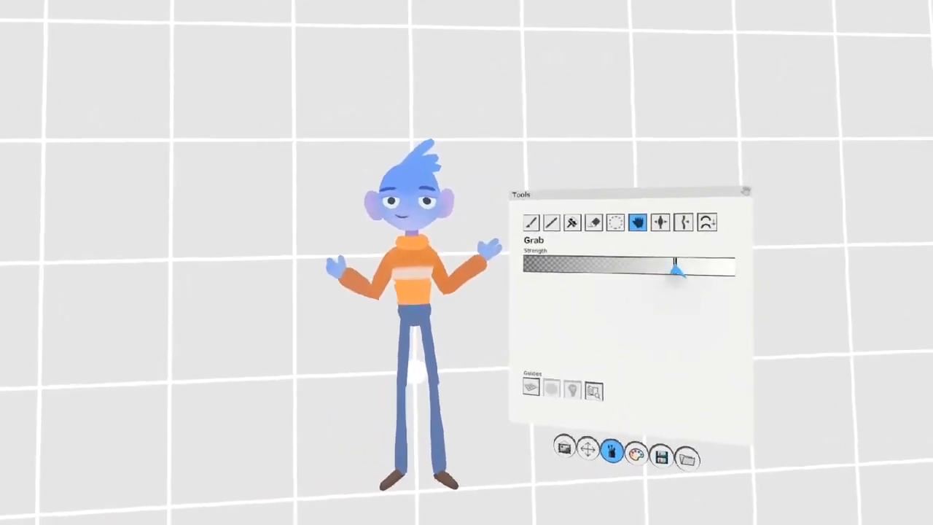
Drag the Grab tool's Strength slider fully right to its maximum
left_click_drag(674, 268, 736, 265)
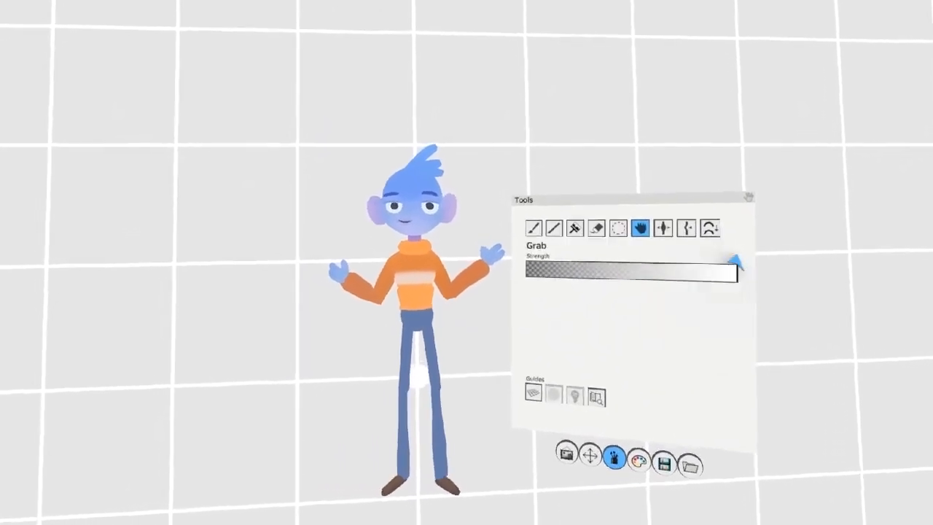